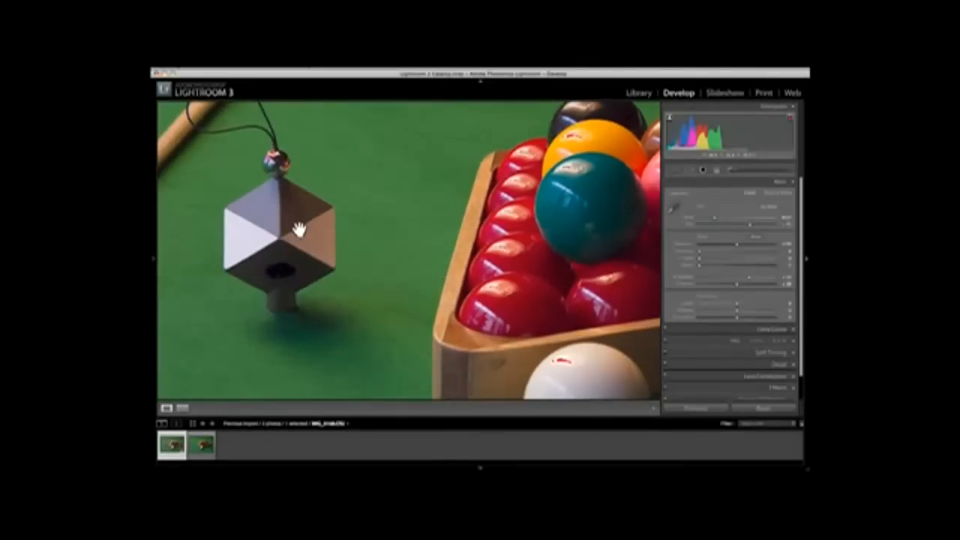
- Pan the zoomed snooker photo to centre the grey Spyder Cube
left_click_drag(300, 232, 390, 225)
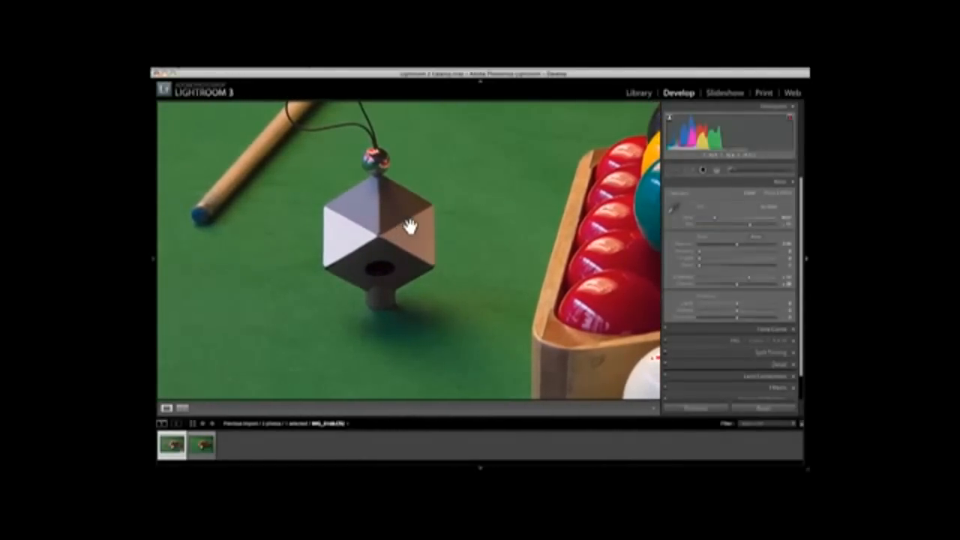
mouse_move(666, 218)
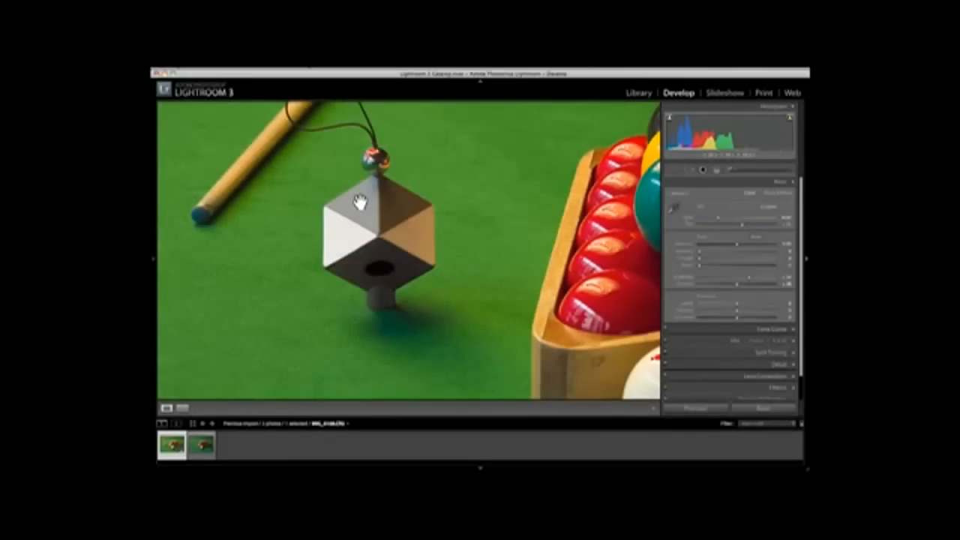
mouse_move(712, 249)
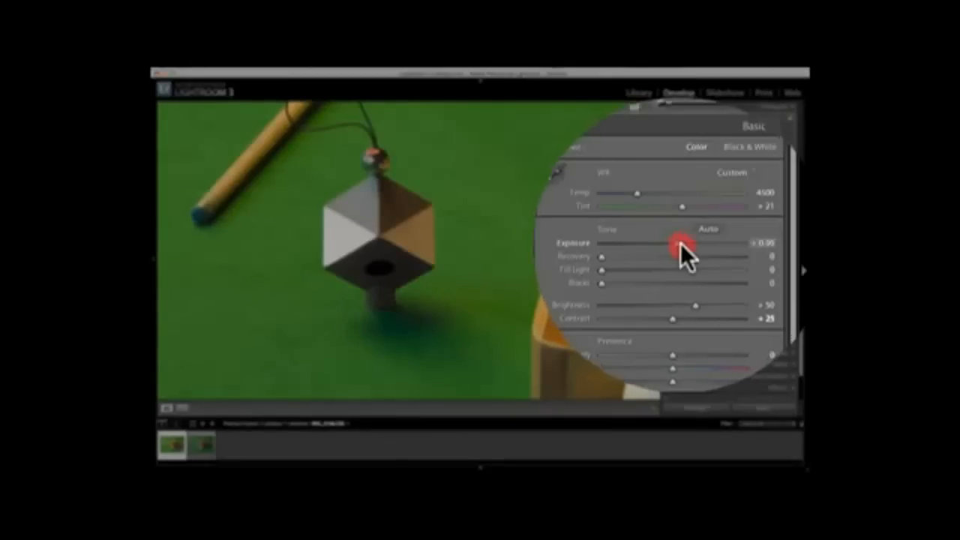
- Raise Exposure until highlights clip, then settle it at about +0.70
left_click_drag(679, 243, 713, 243)
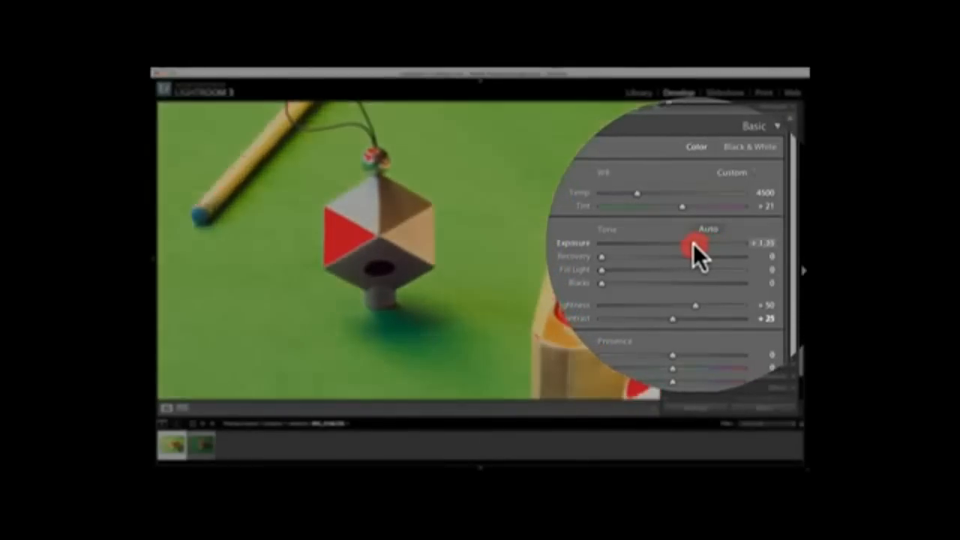
left_click_drag(694, 247, 683, 248)
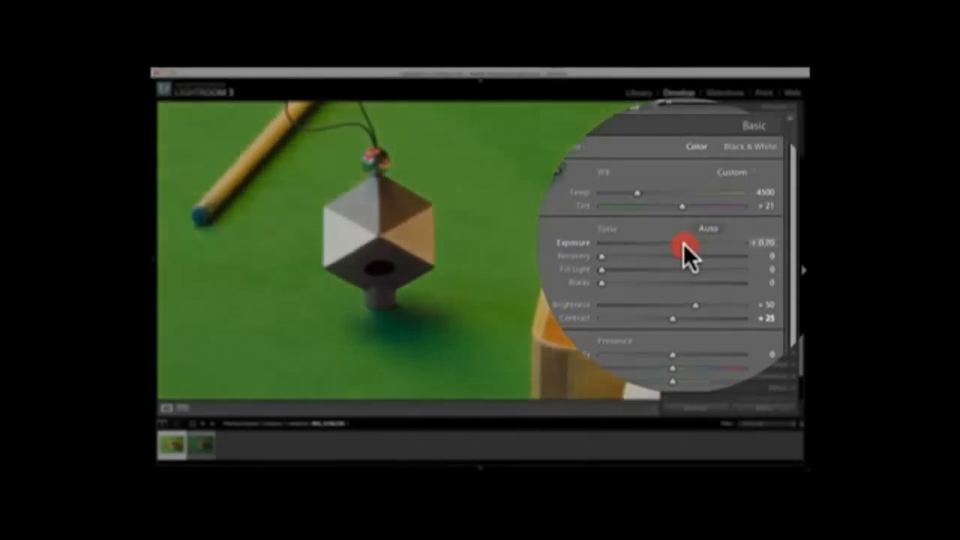
left_click_drag(682, 248, 686, 248)
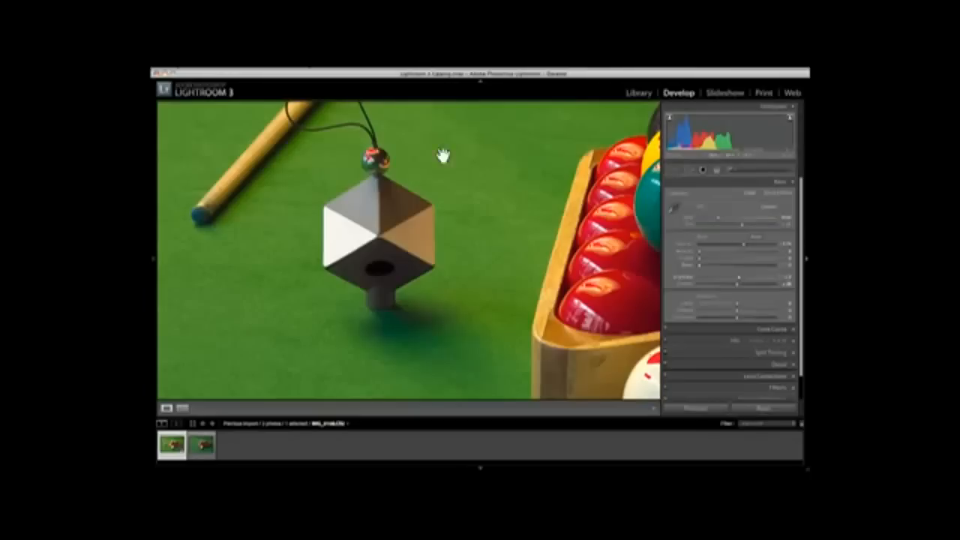
mouse_move(497, 207)
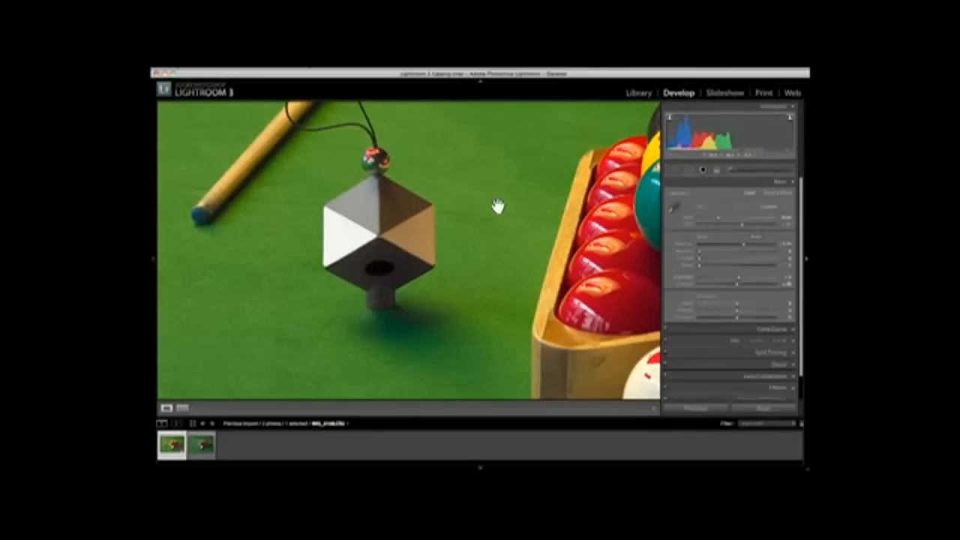
mouse_move(675, 262)
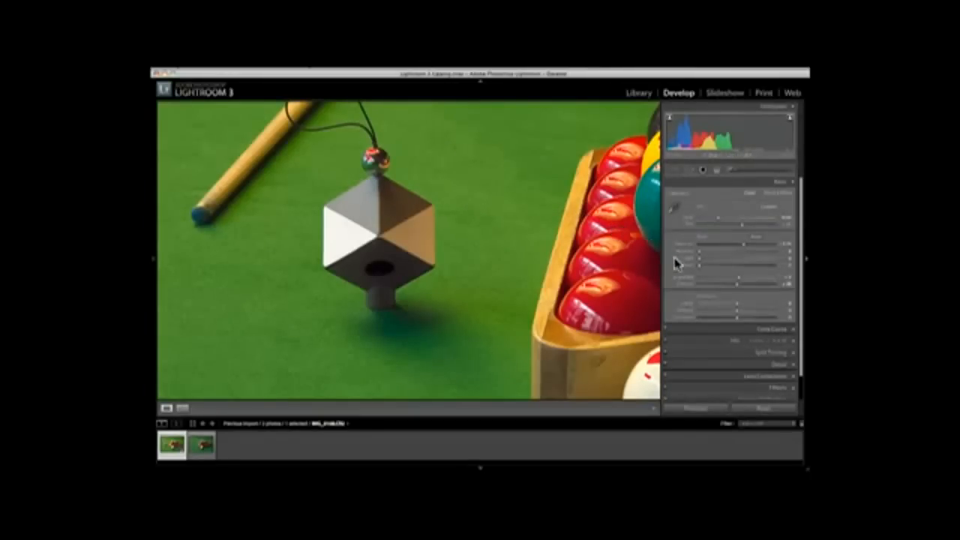
mouse_move(700, 272)
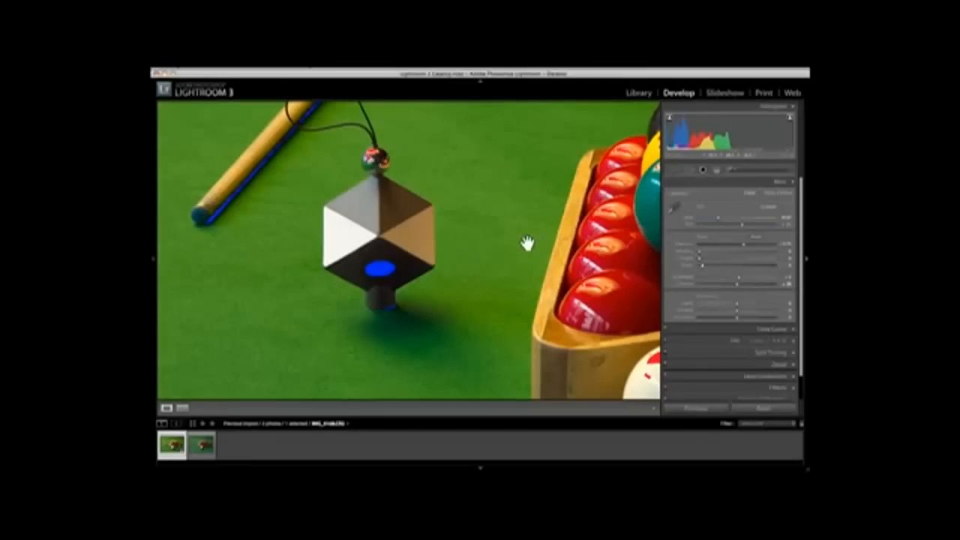
mouse_move(443, 241)
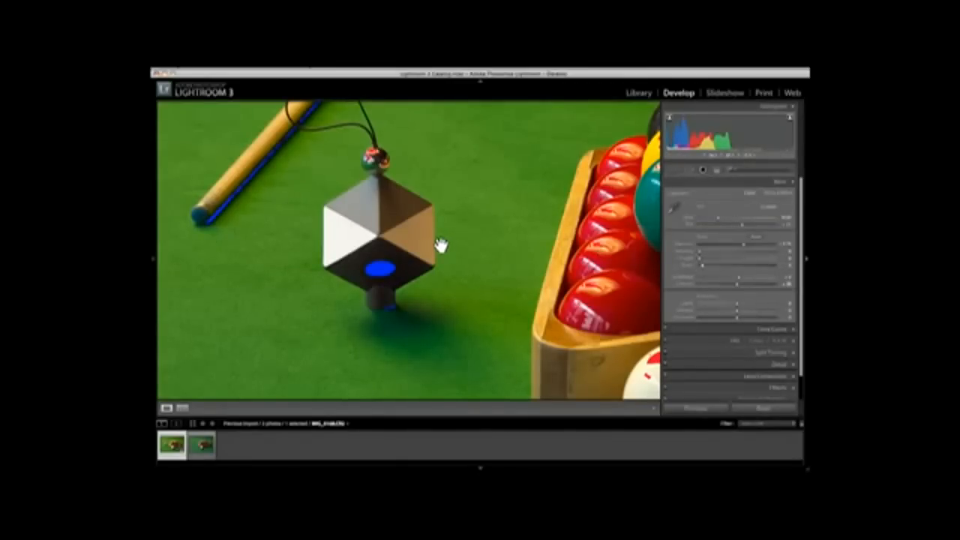
- Select the second snooker photo and apply the previous photo's settings with Previous
left_click(200, 445)
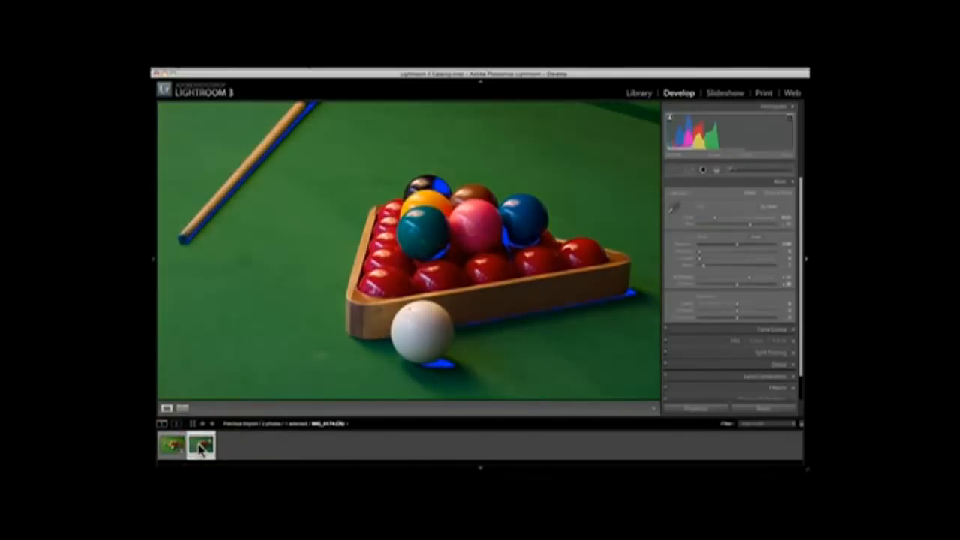
mouse_move(671, 407)
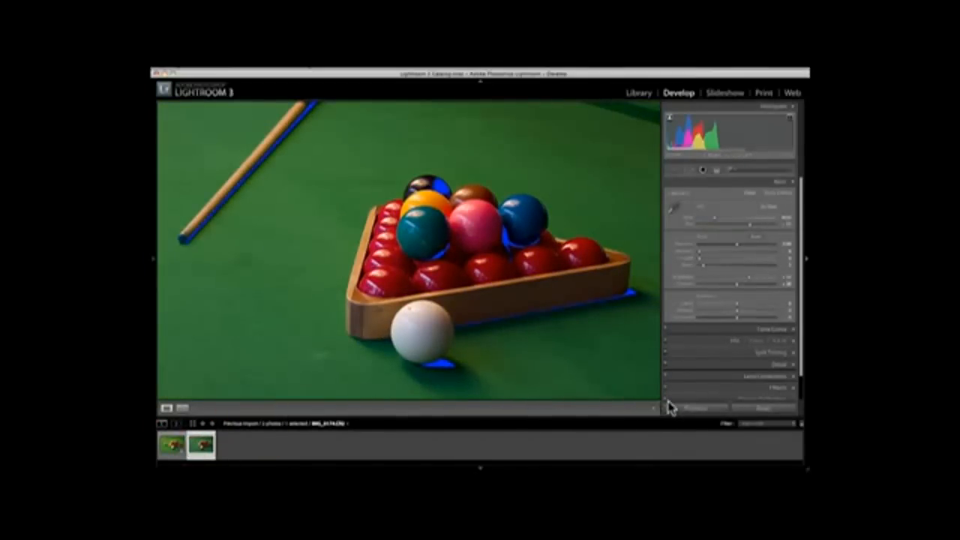
left_click(694, 407)
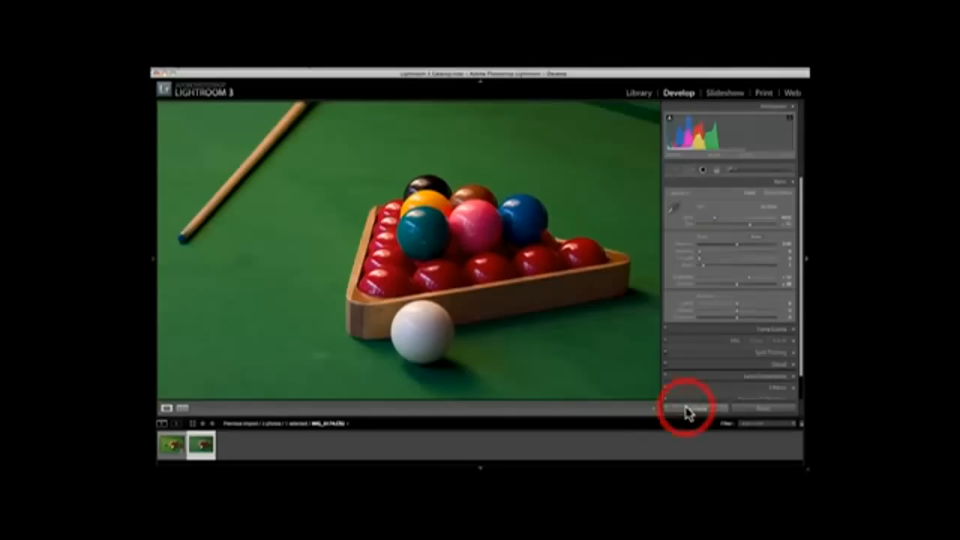